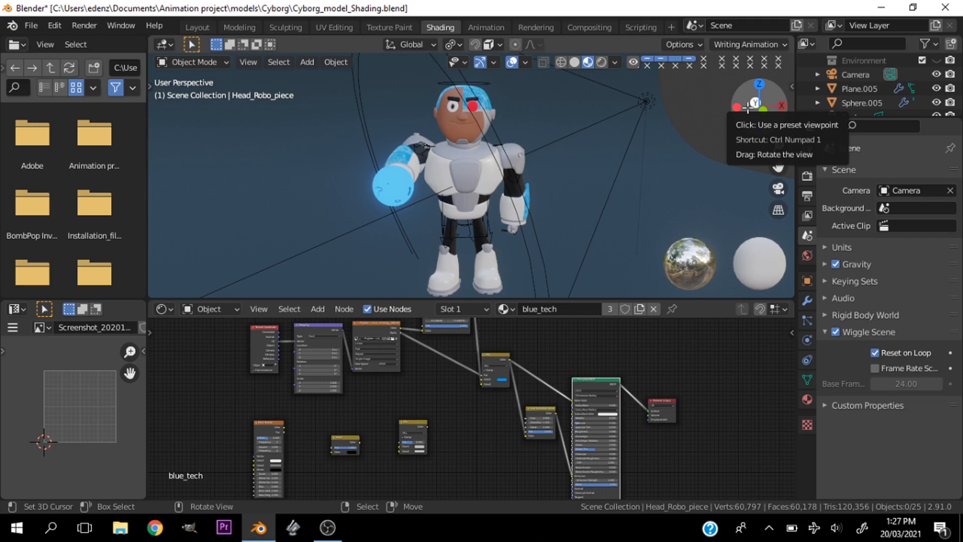
mouse_move(620, 208)
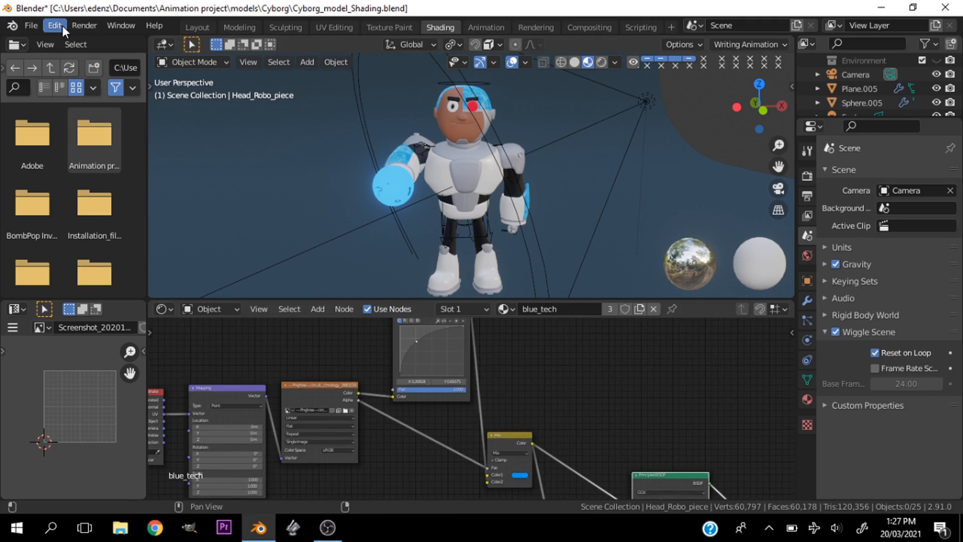
Bring up Preferences Add-ons, search 'no' and expand the Node Wrangler add-on's details
left_click(55, 25)
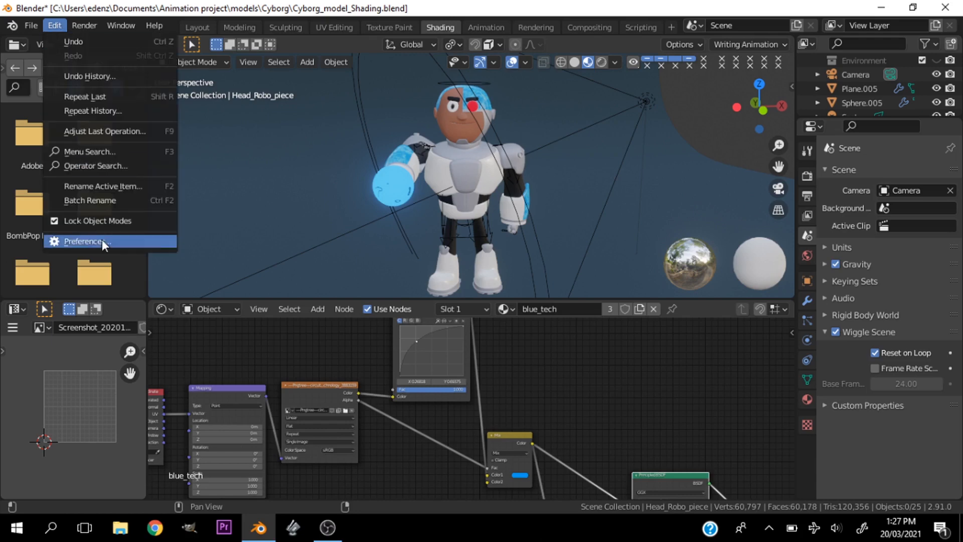
left_click(85, 241)
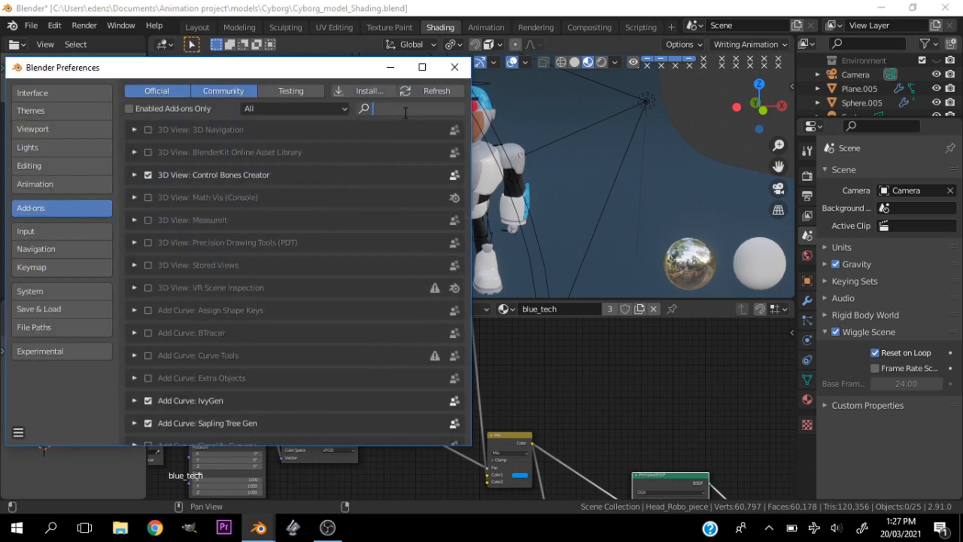
type("node")
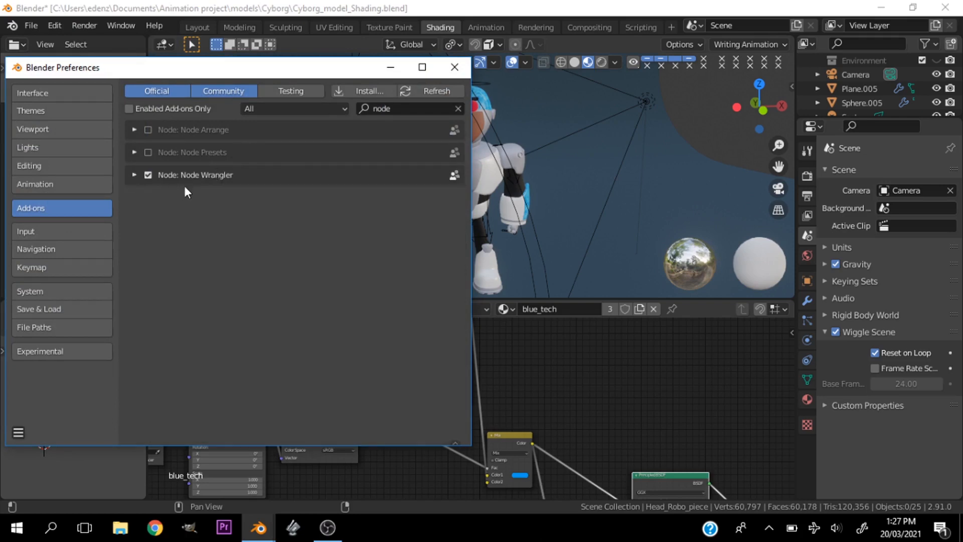
left_click(148, 175)
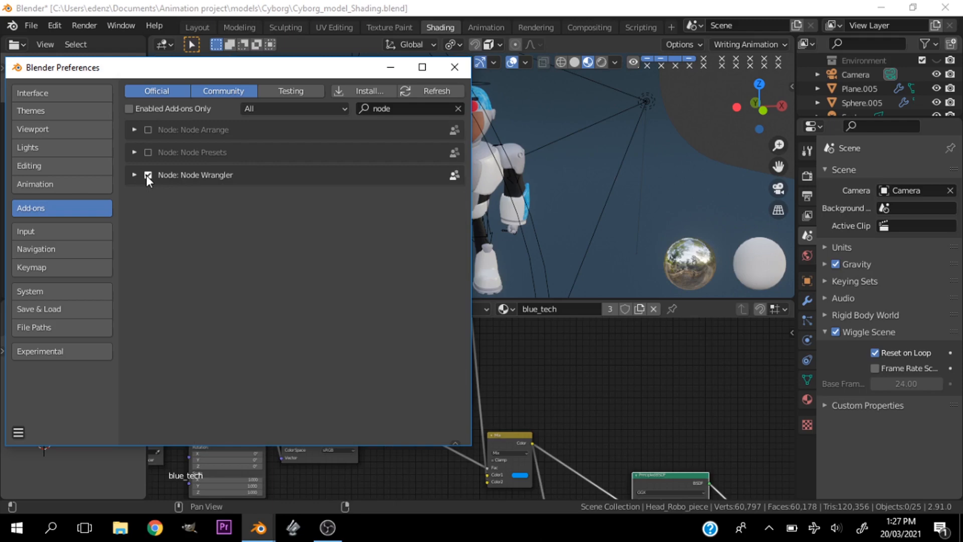
left_click(134, 174)
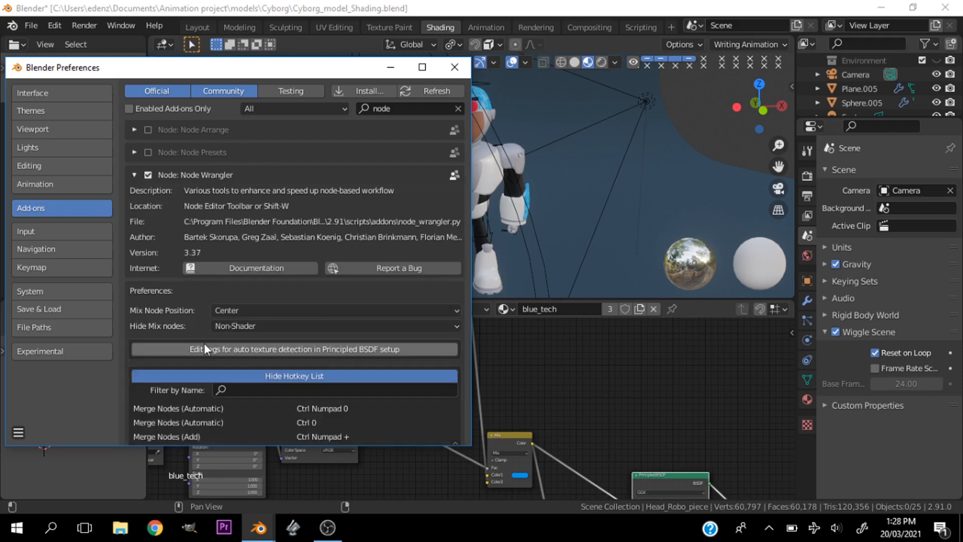
Show Node Wrangler's hotkey list and scroll through it, including Delete unused nodes
scroll("down", 3)
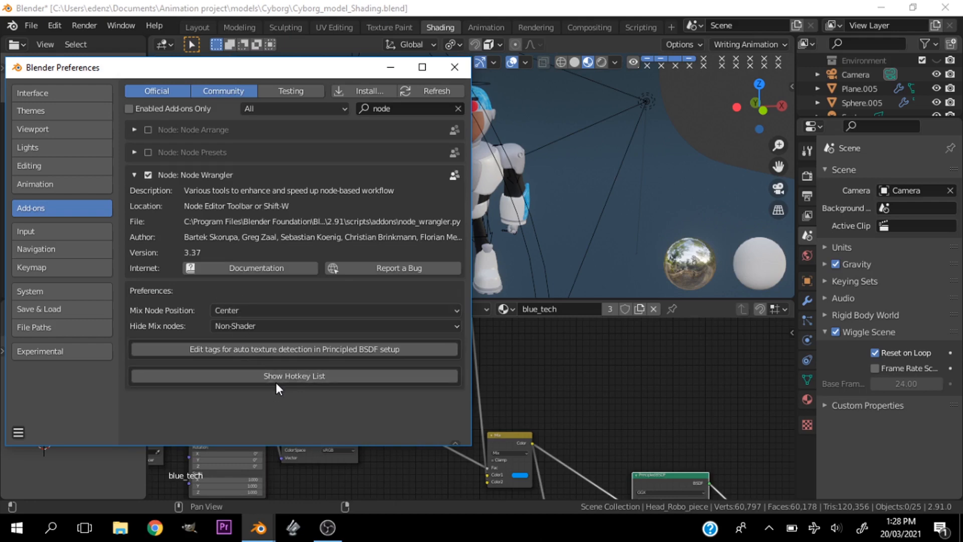
left_click(294, 375)
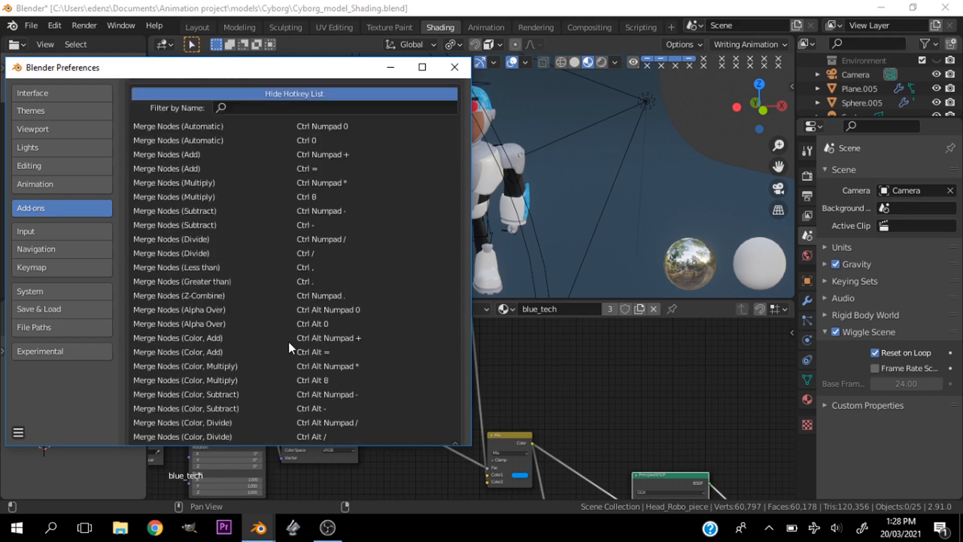
scroll("down", 3)
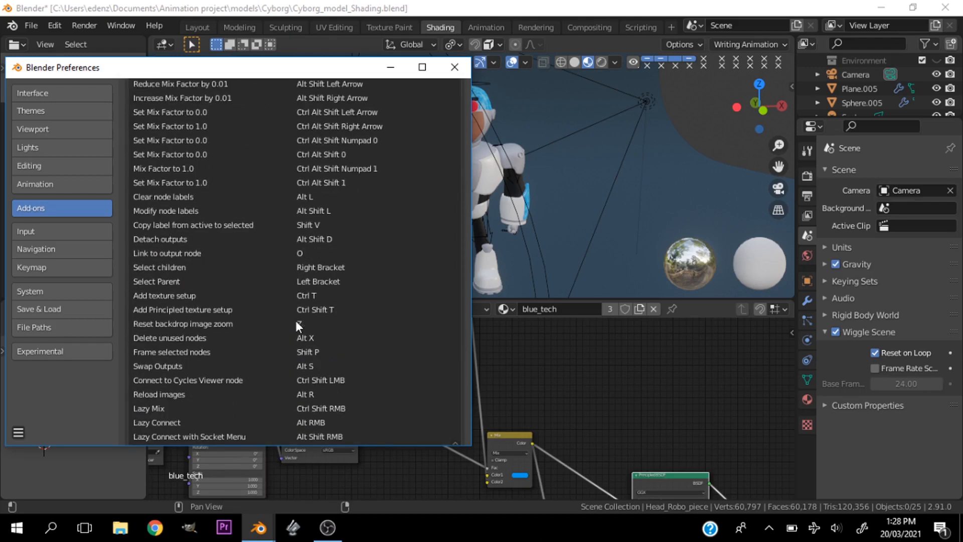
mouse_move(455, 67)
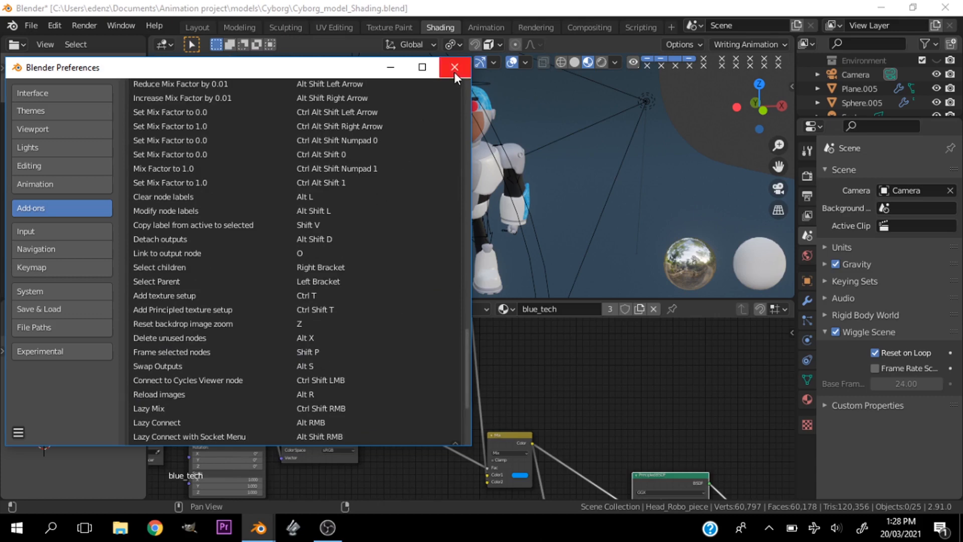
mouse_move(454, 66)
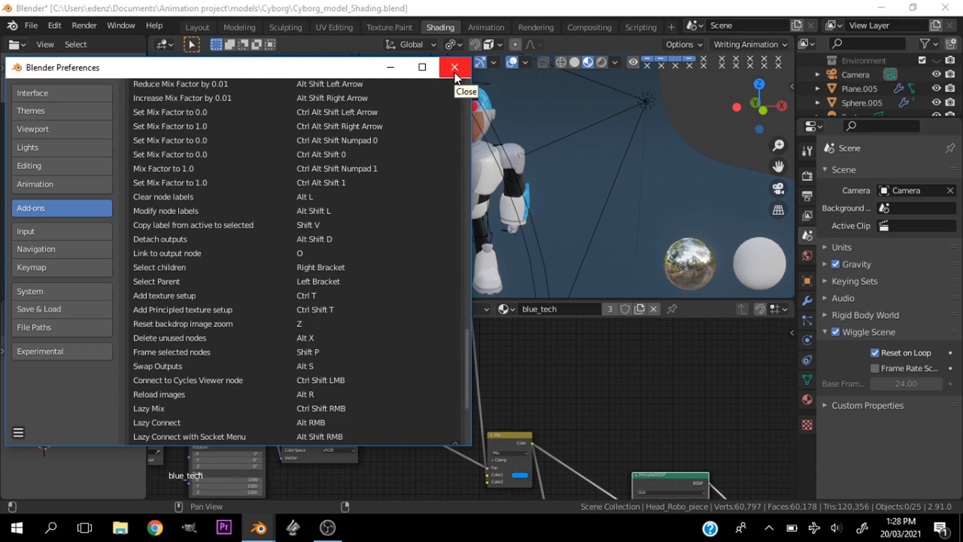
mouse_move(455, 78)
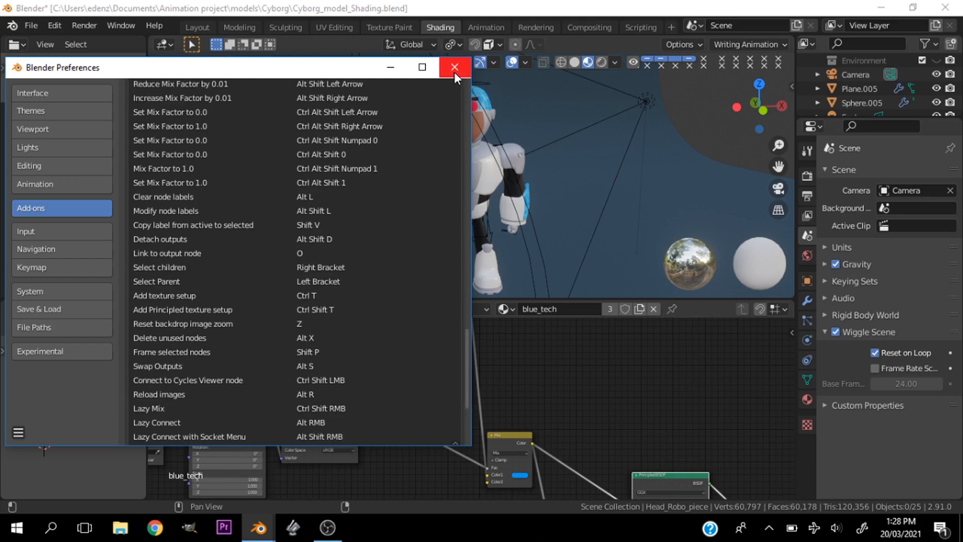
Close Preferences and preview the circuit image texture node's output on the head
left_click(453, 67)
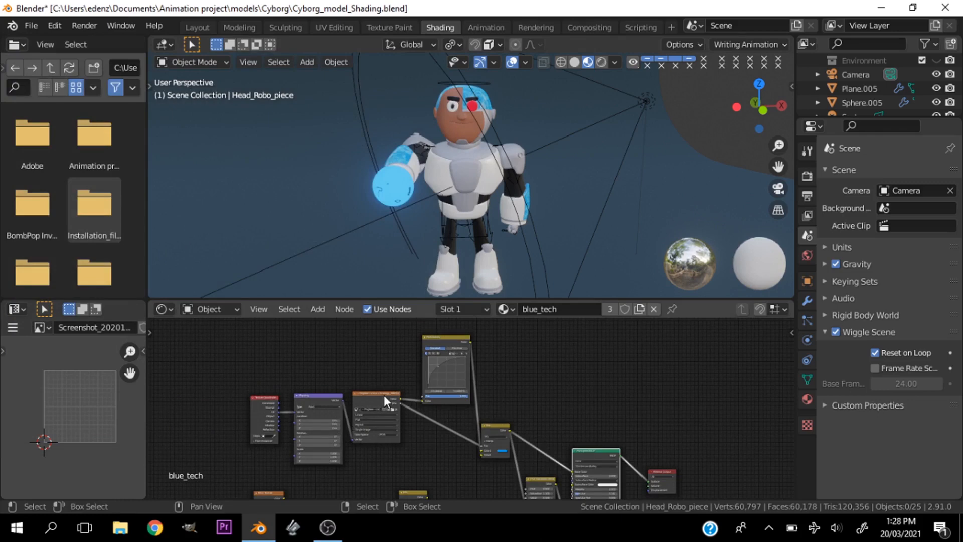
left_click(385, 401)
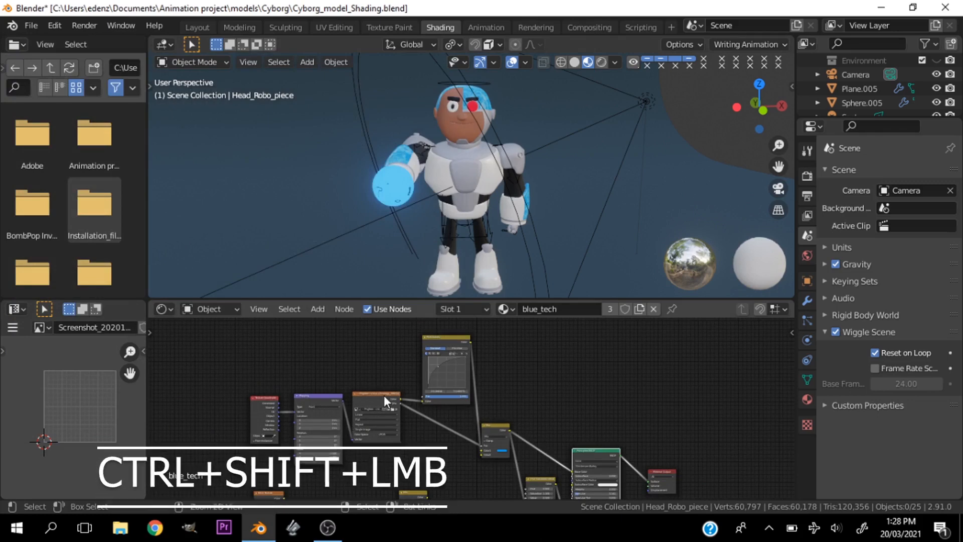
left_click(374, 417)
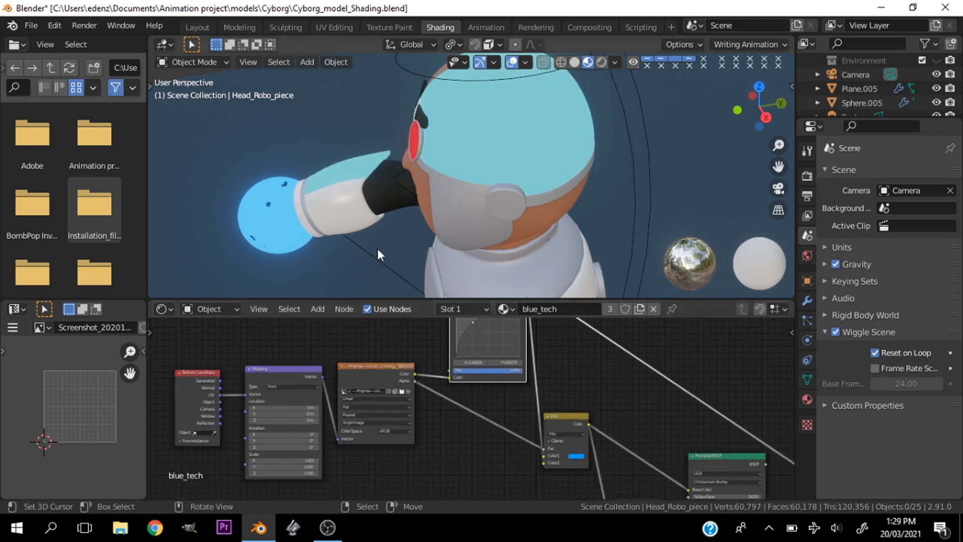
Orbit to face the cyborg's head and restore the full circuit-board material preview
left_click_drag(378, 255, 535, 178)
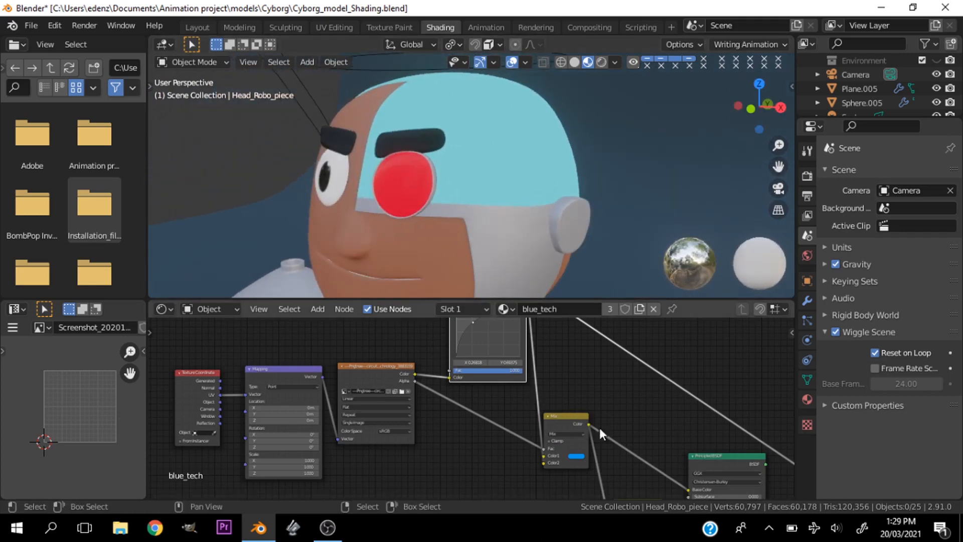
scroll("down", 3)
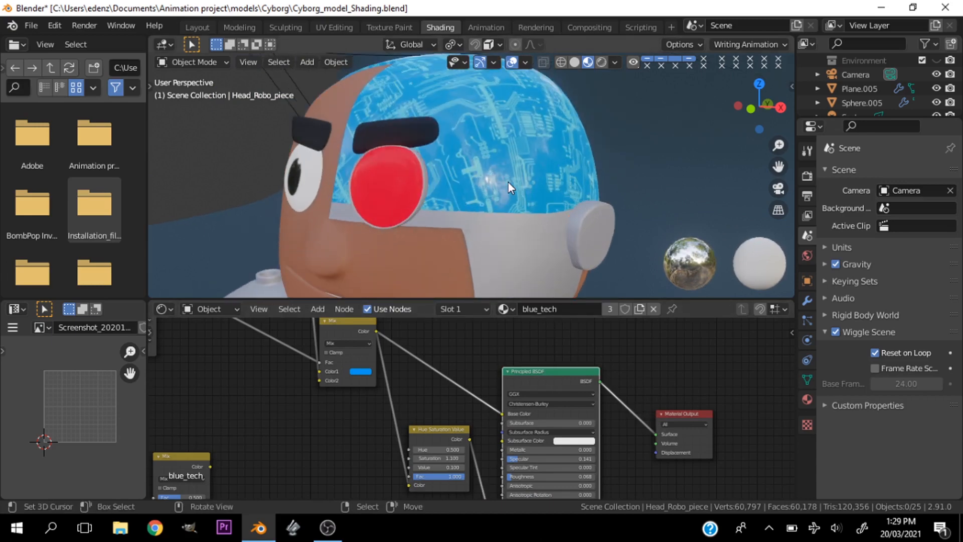
key("ctrl+t")
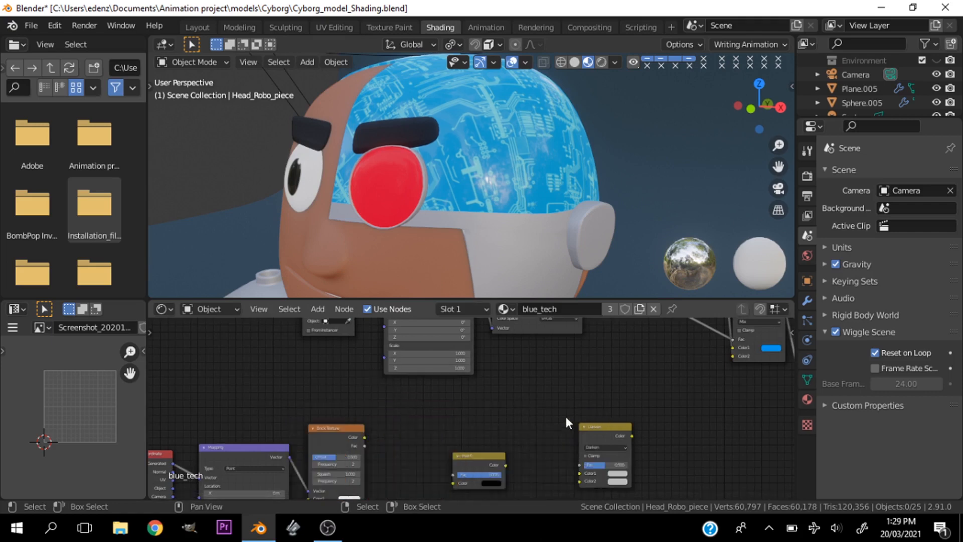
scroll("down", 3)
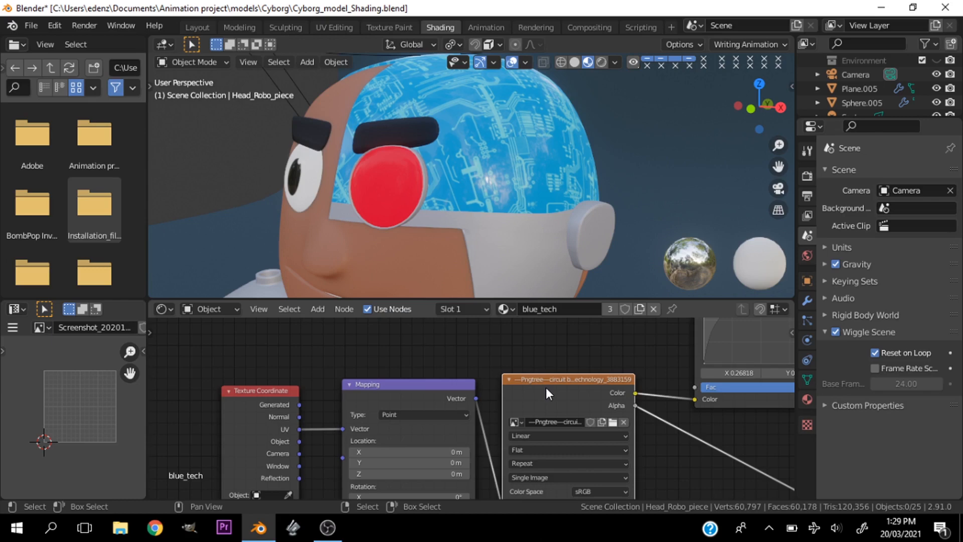
key("alt+r")
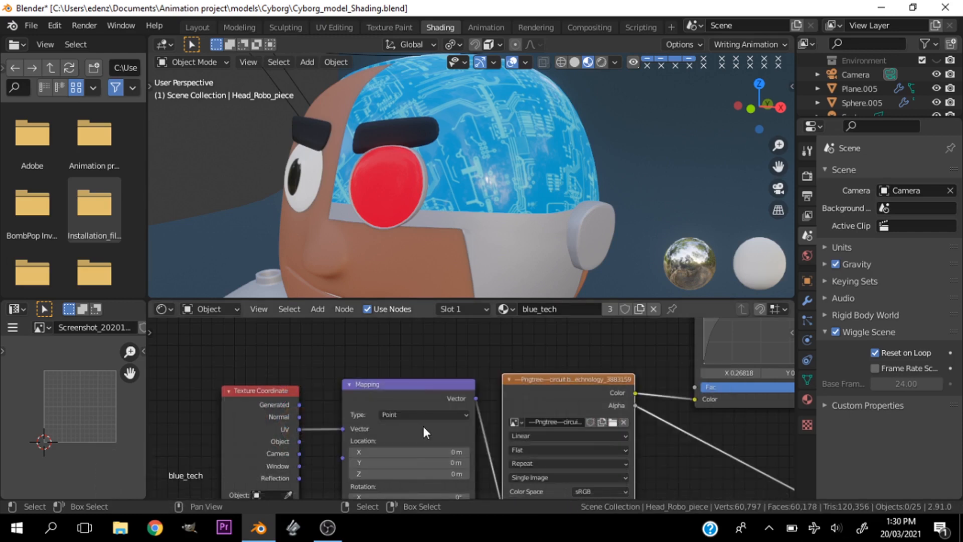
scroll("down", 3)
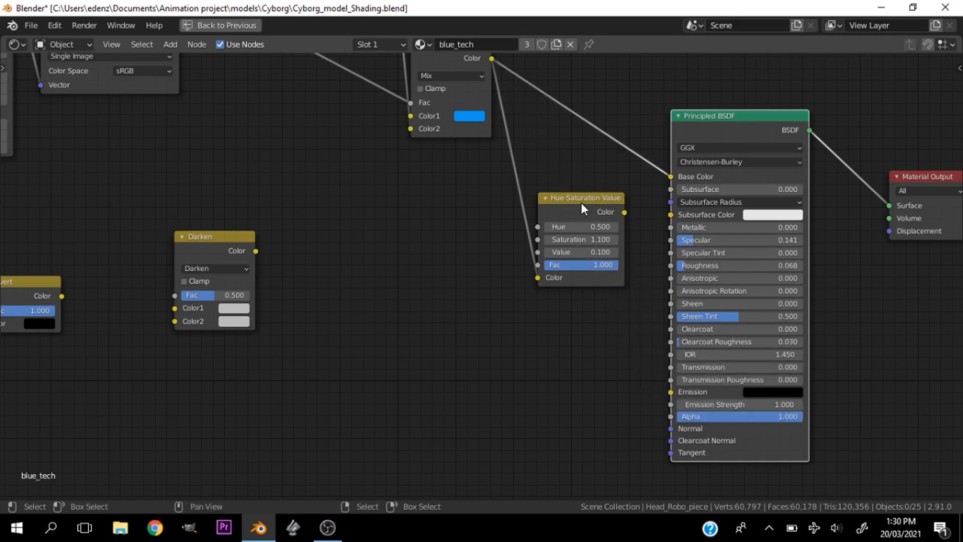
mouse_move(558, 280)
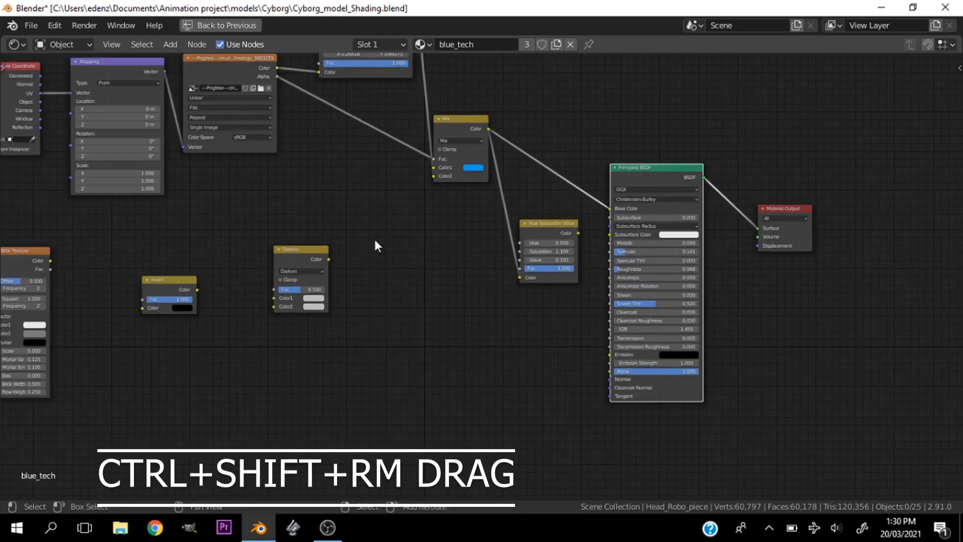
Join two outputs with a new Mix node, then duplicate the image texture node keeping its Mapping link
left_click_drag(374, 246, 292, 290)
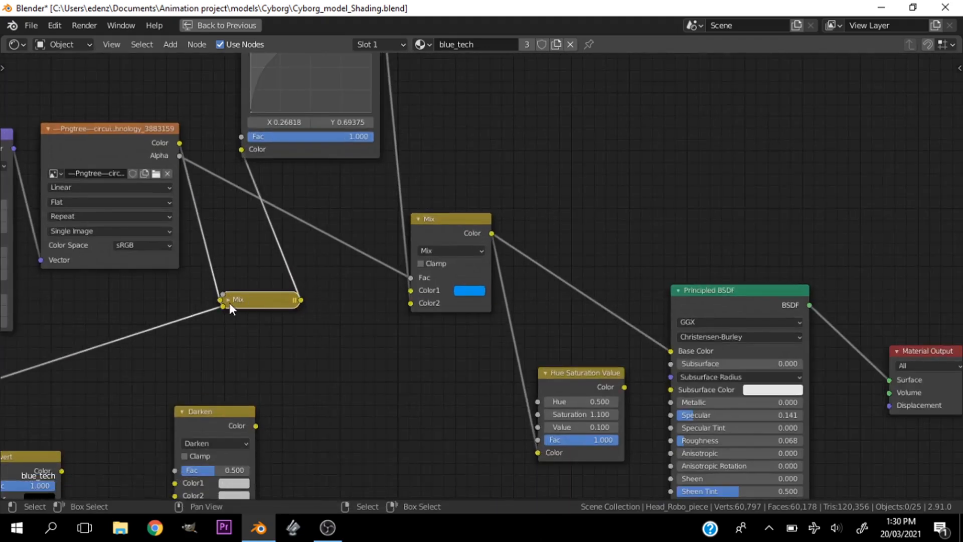
left_click(229, 299)
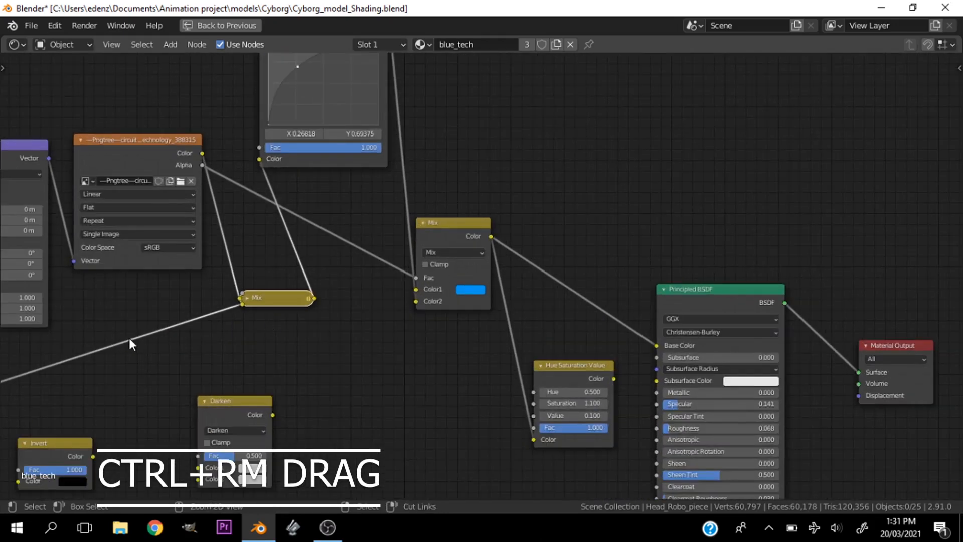
mouse_move(124, 311)
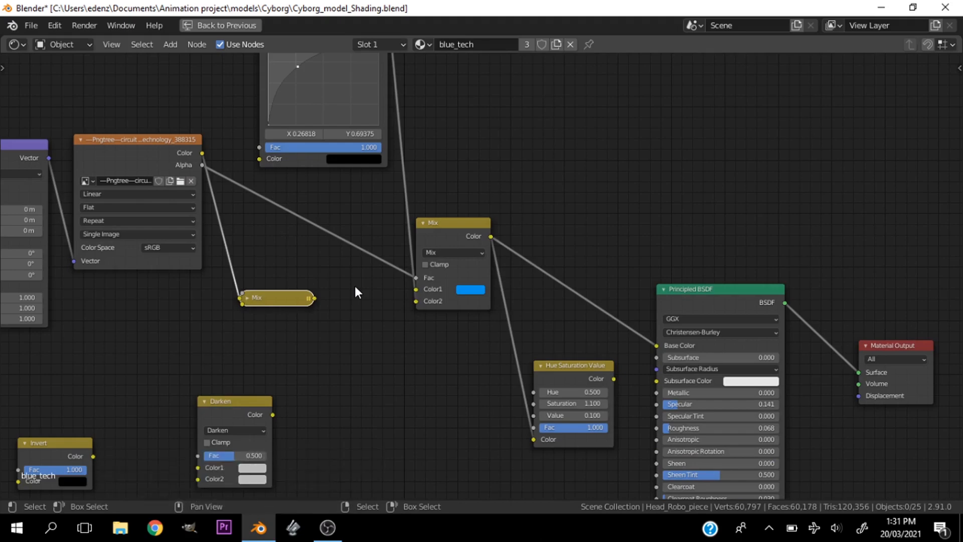
key("ctrl+shift+d")
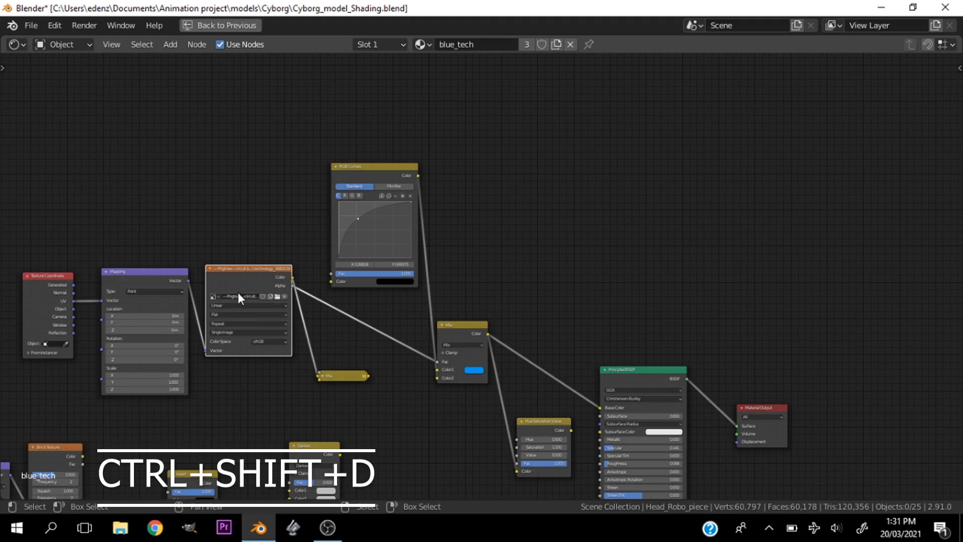
mouse_move(71, 286)
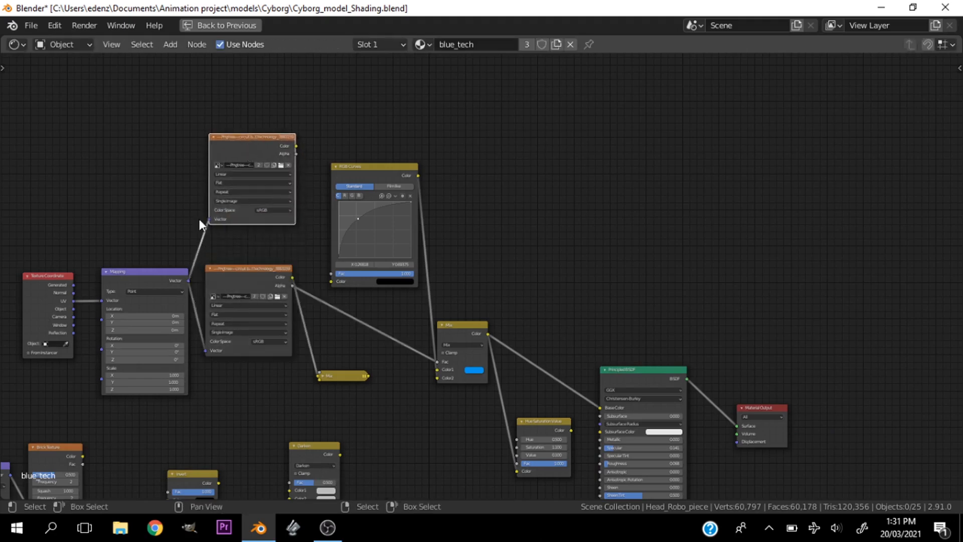
mouse_move(191, 322)
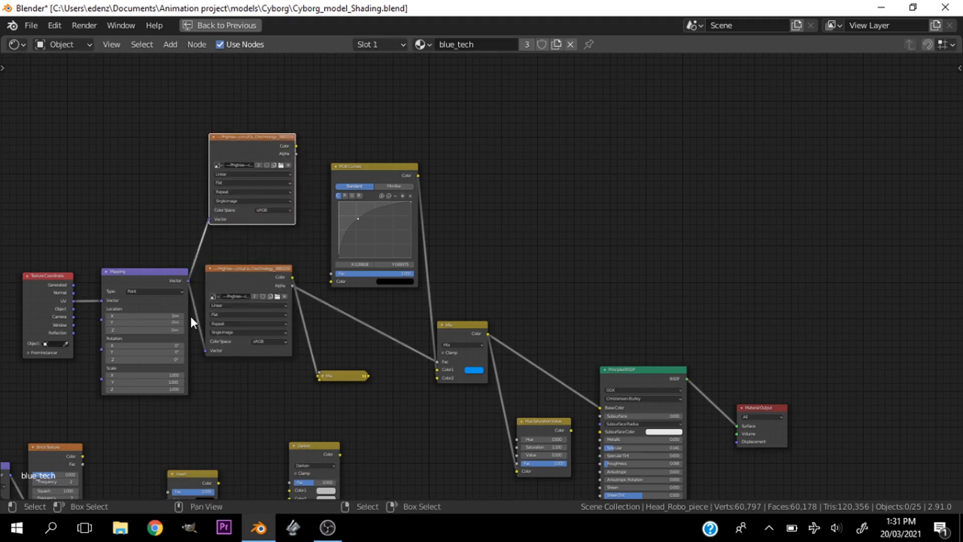
key("shift+s")
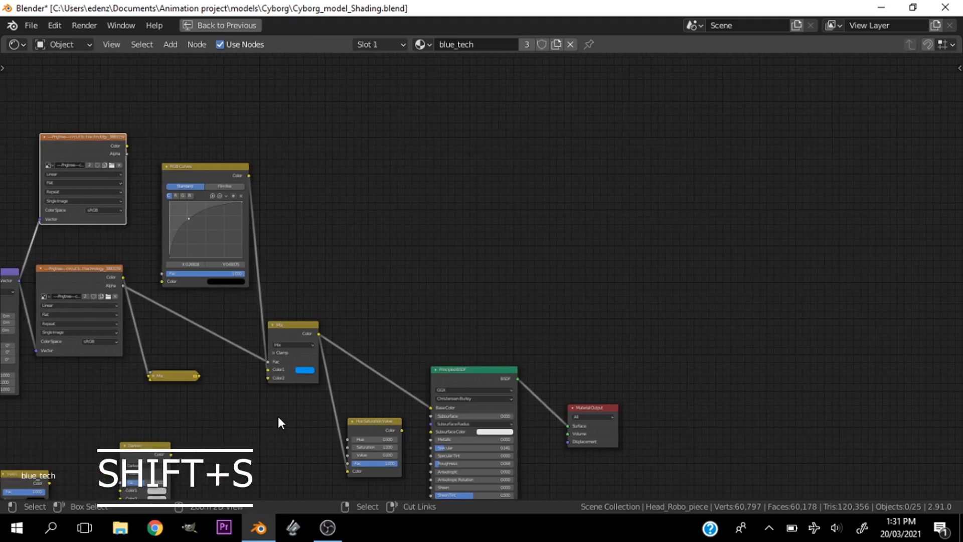
Add a Diffuse BSDF node above the Principled BSDF and switch its type to Bright/Contrast
key("shift+a")
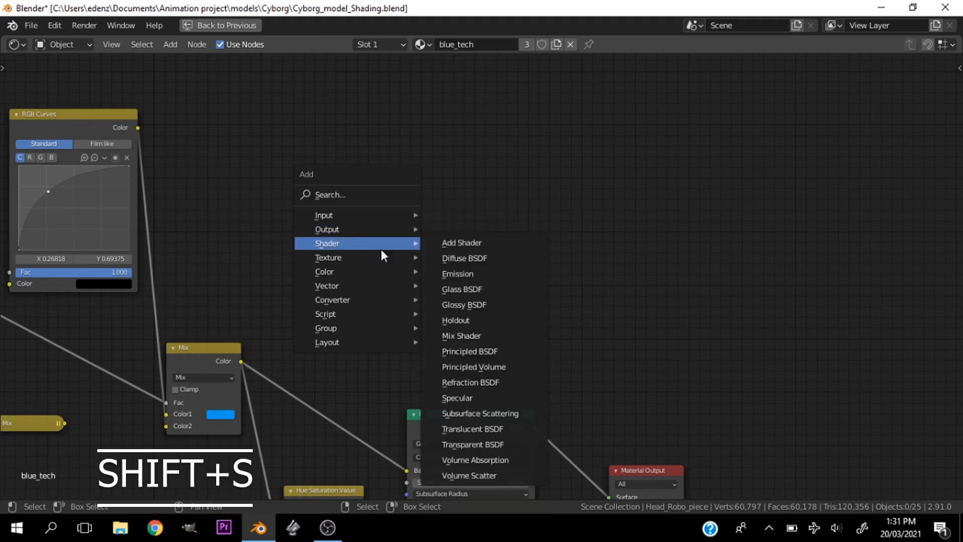
left_click(463, 258)
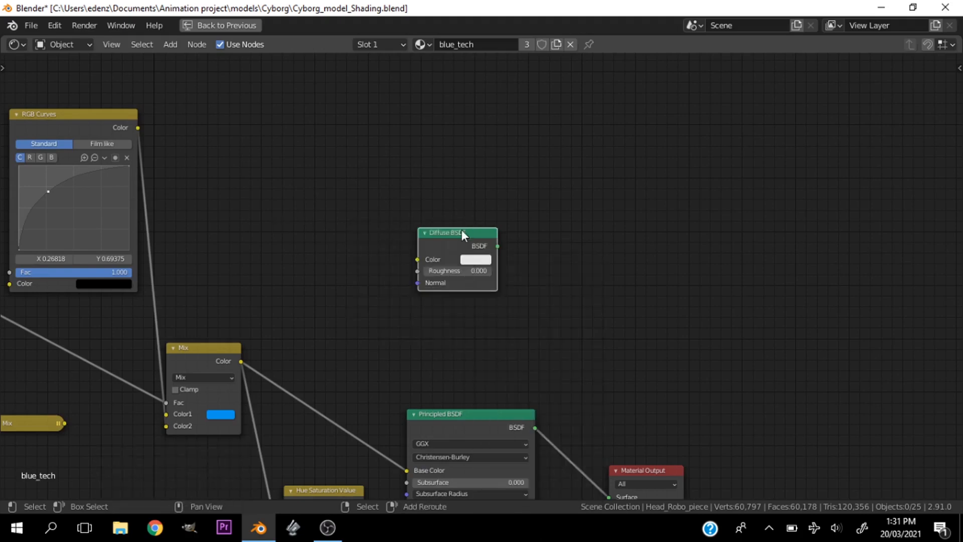
left_click(458, 233)
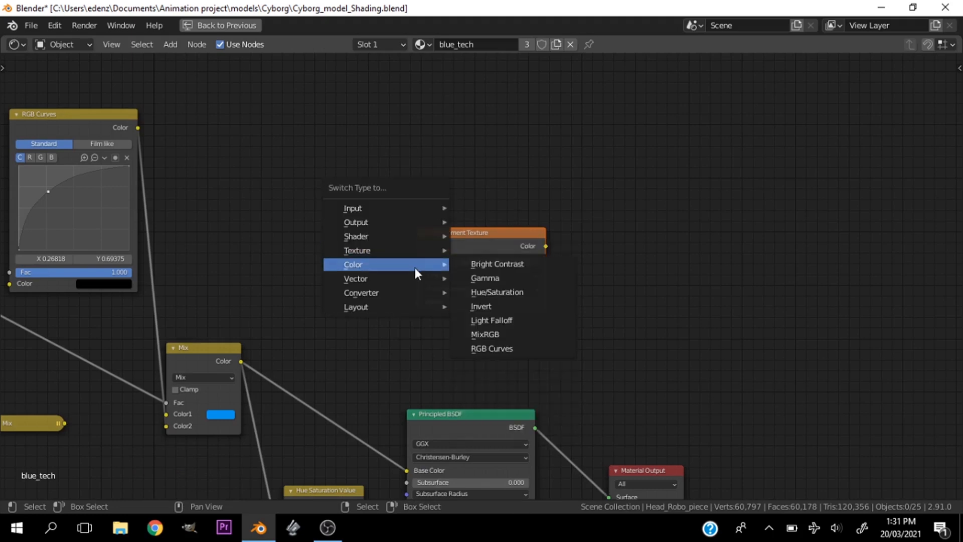
left_click(497, 264)
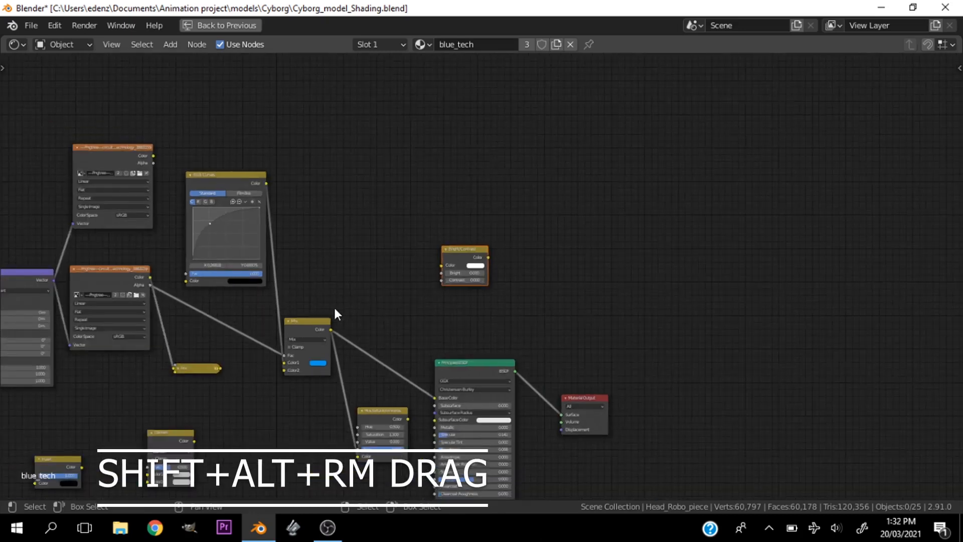
mouse_move(308, 335)
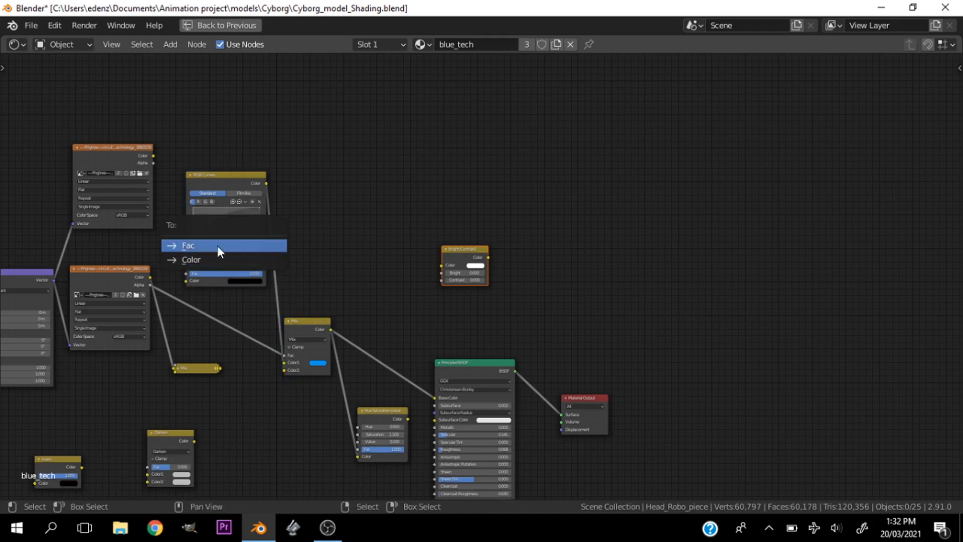
Lazy-connect a link into Fac, then feed the Principled BSDF's Base Color input
left_click(188, 245)
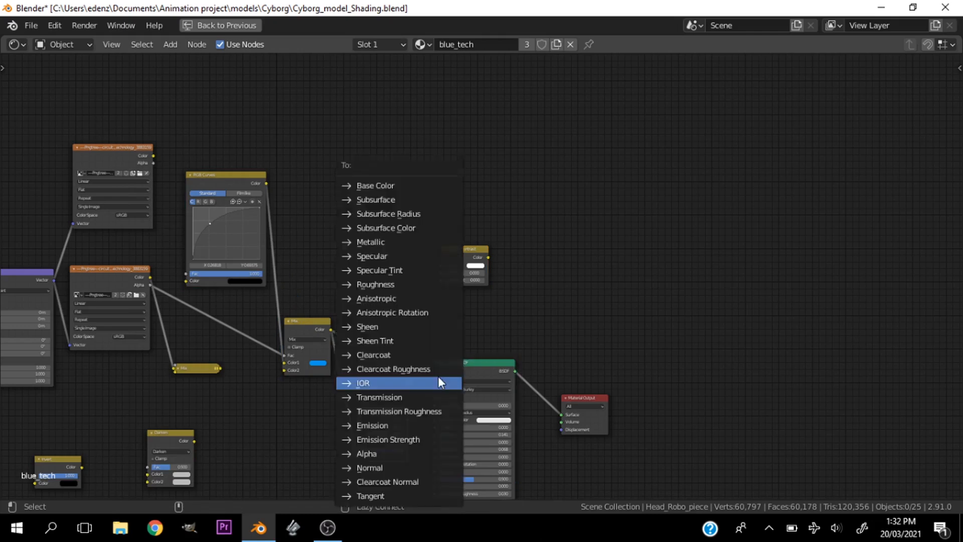
mouse_move(381, 397)
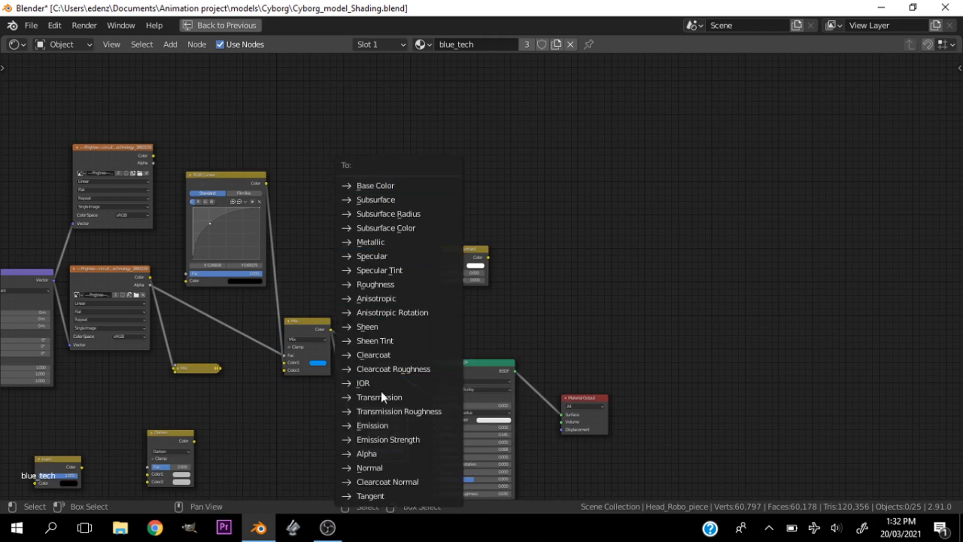
mouse_move(374, 186)
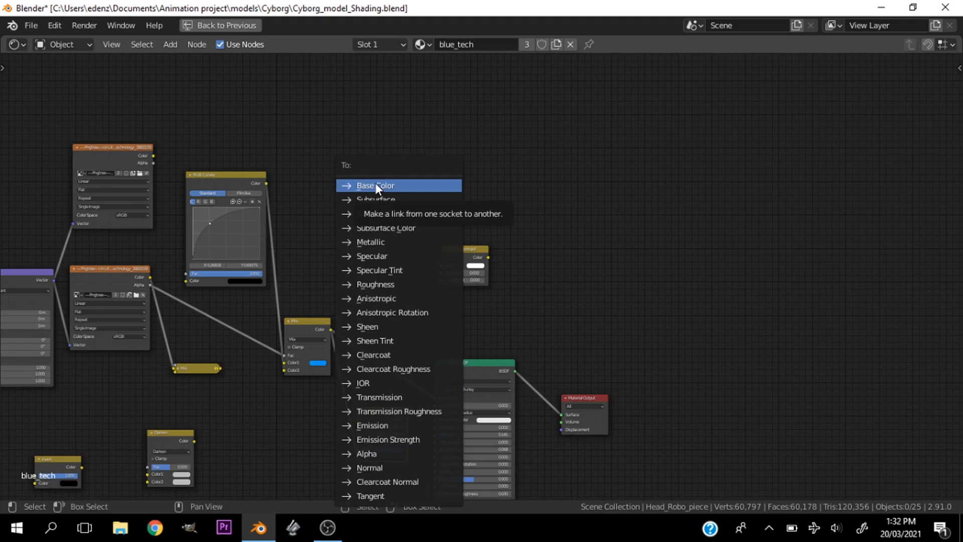
left_click(375, 185)
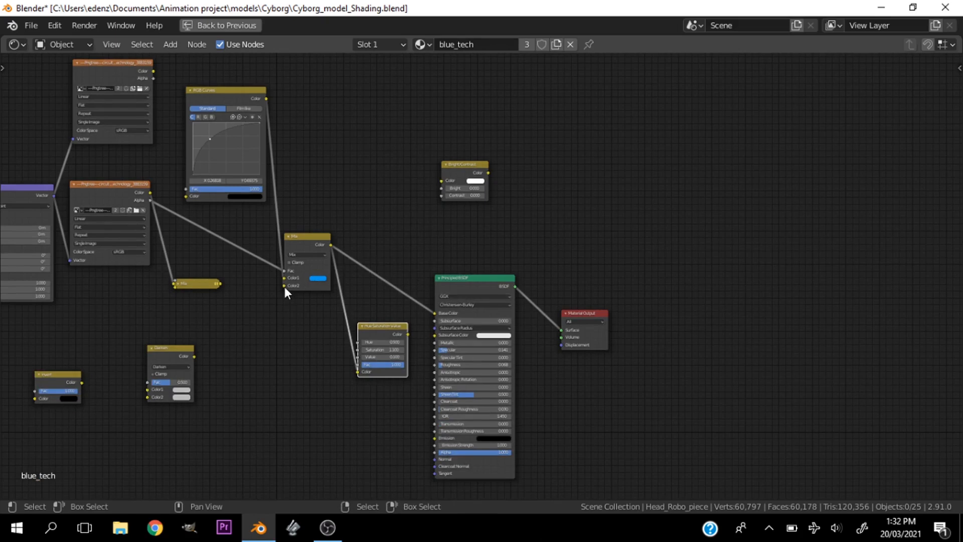
key("shift+alt+d")
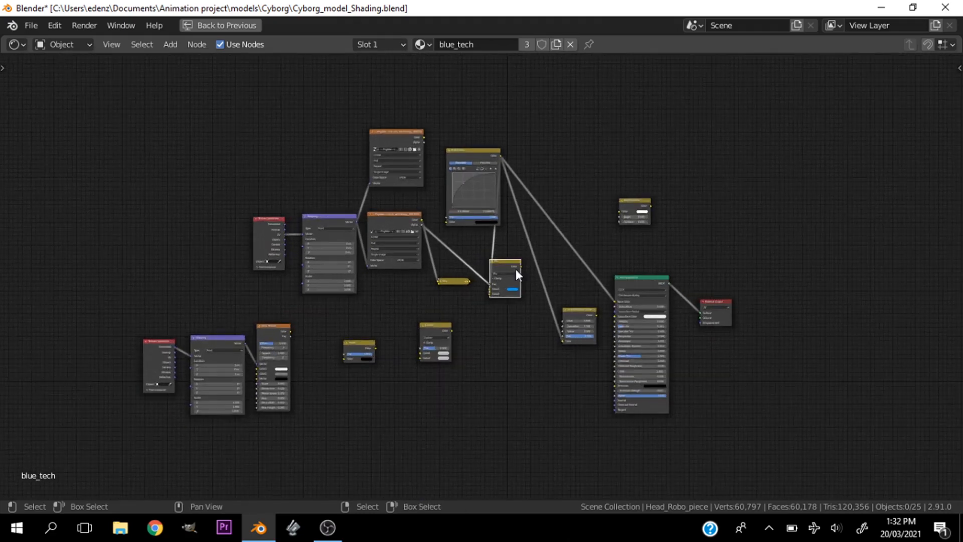
mouse_move(524, 388)
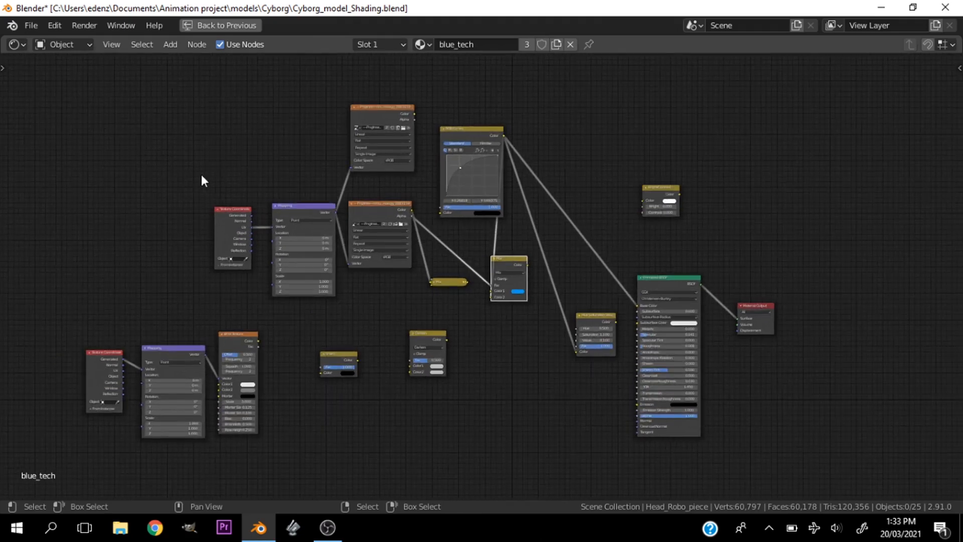
mouse_move(513, 362)
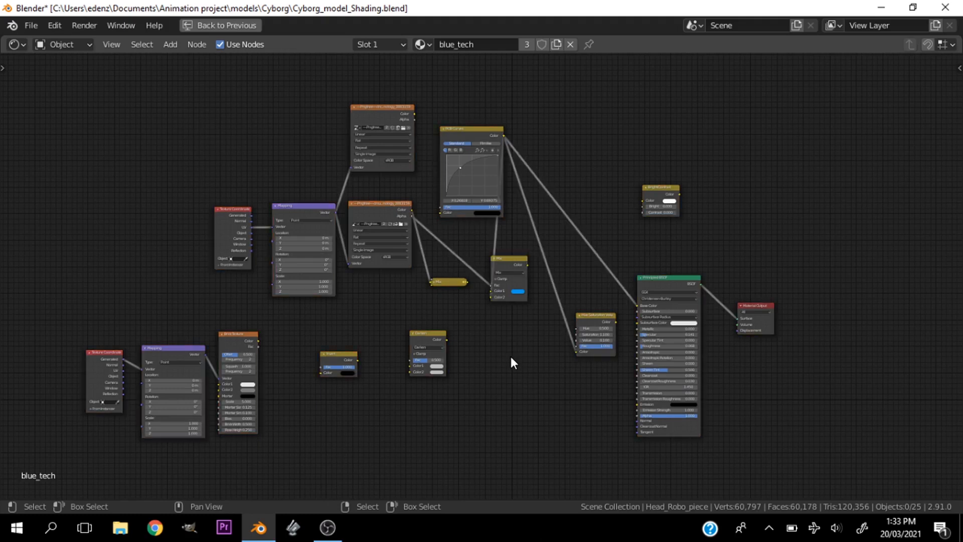
Delete unused nodes with Alt+X, leaving RGB Curves, Principled BSDF and Material Output
key("alt+x")
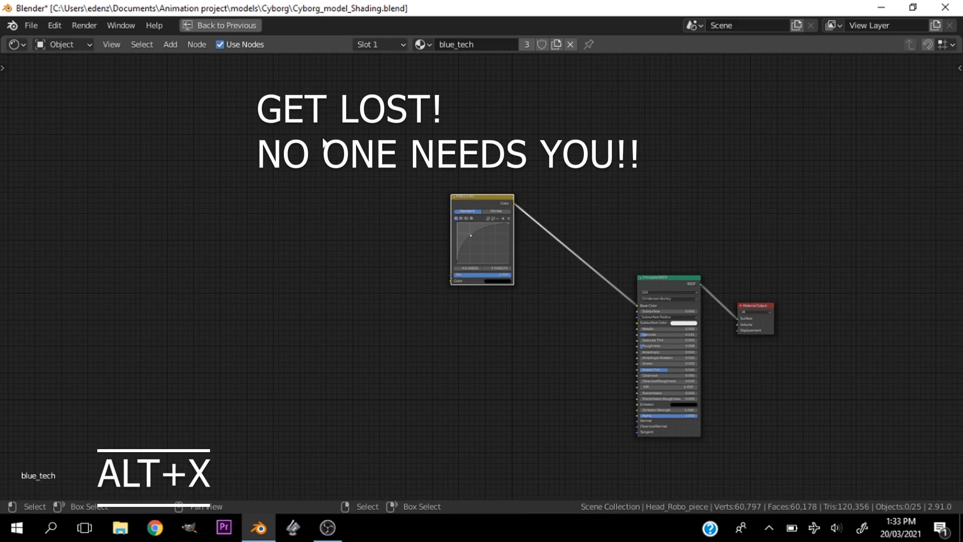
key("alt+x")
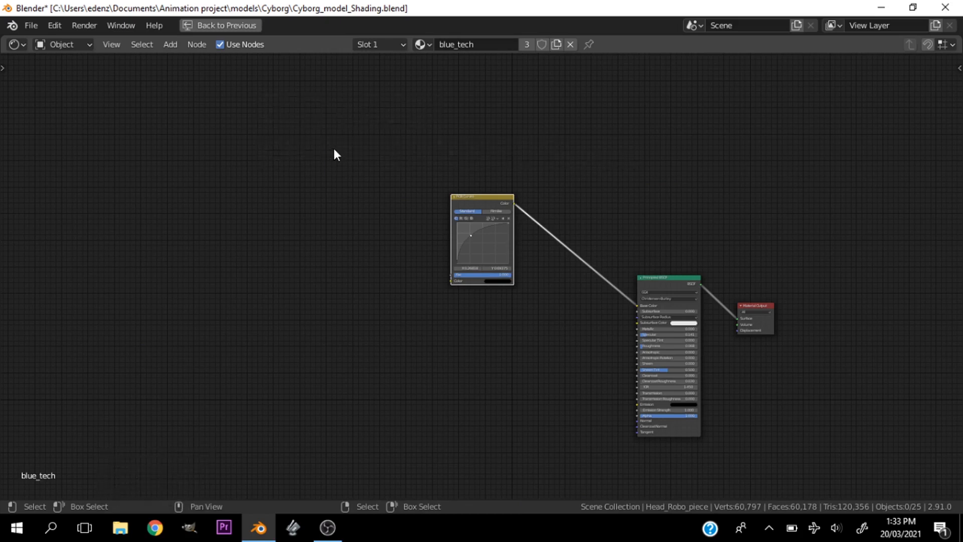
mouse_move(54, 25)
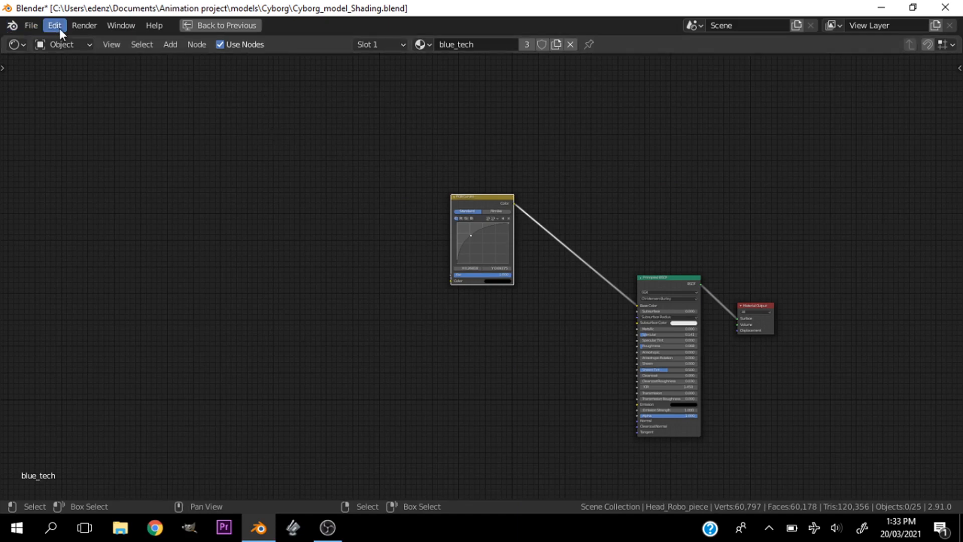
Reopen Node Wrangler preferences and scroll its hotkey list down to the label and texture-setup shortcuts
left_click(54, 25)
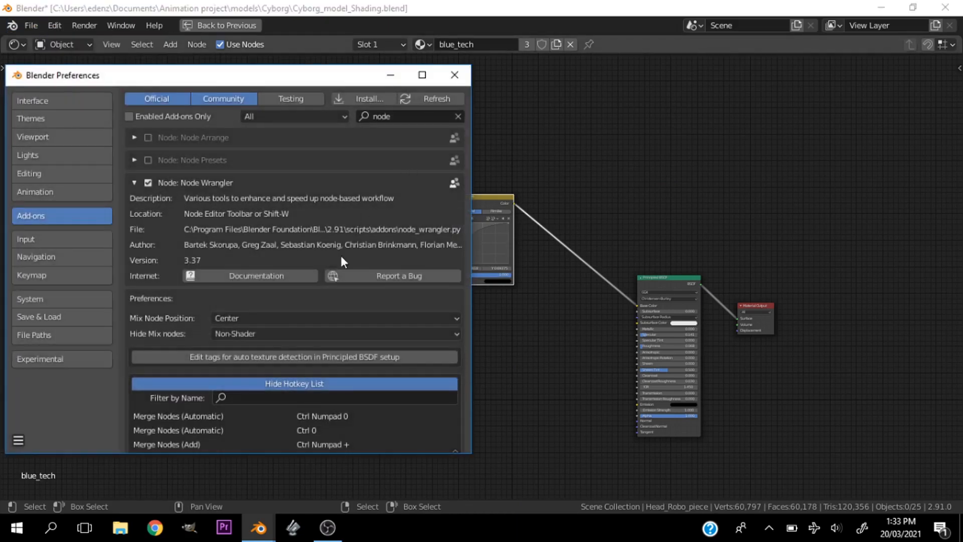
scroll("down", 3)
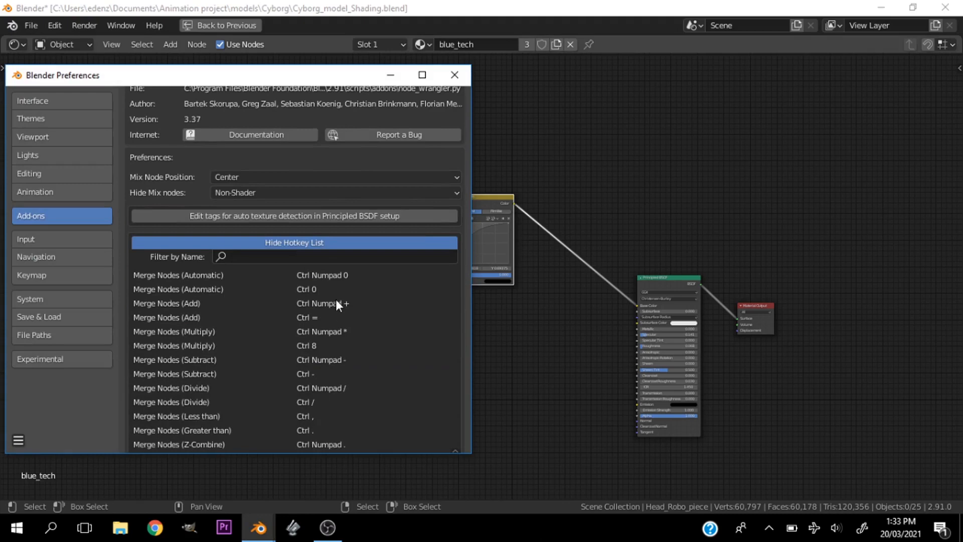
scroll("down", 3)
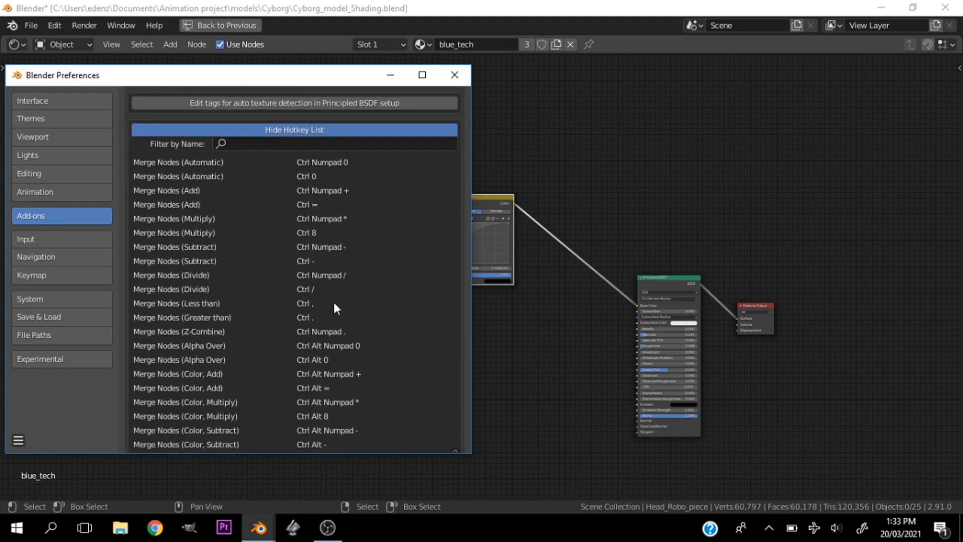
scroll("down", 3)
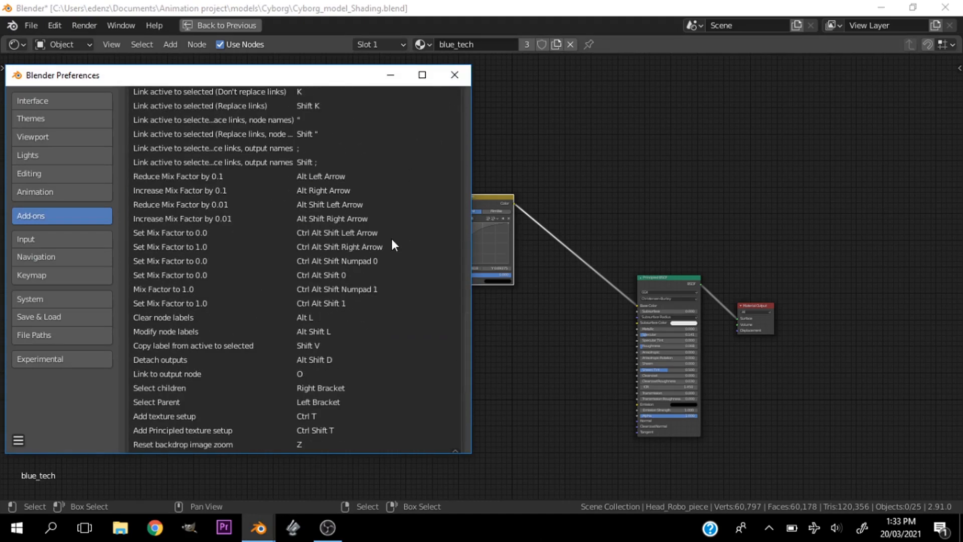
mouse_move(351, 301)
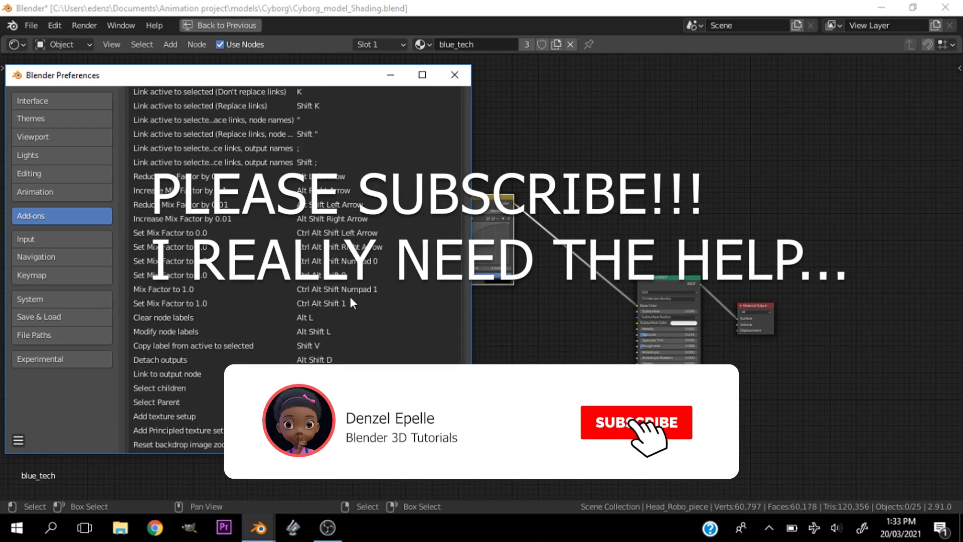
left_click(636, 422)
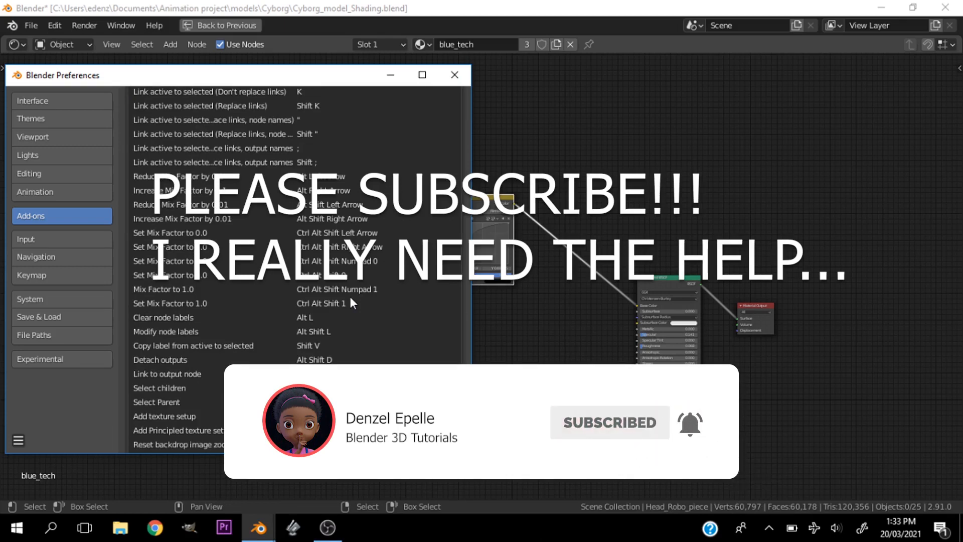